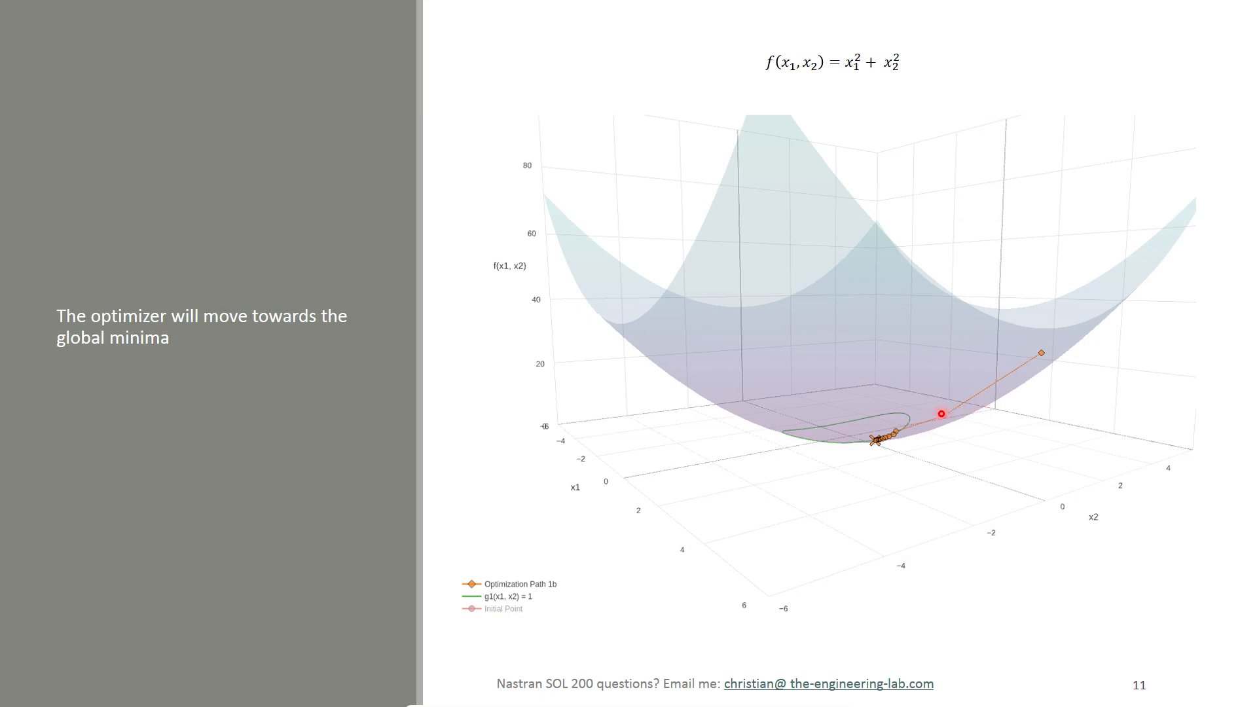
- Advance the slideshow to slide 12, the optimum marked on the optimization path
key(Right)
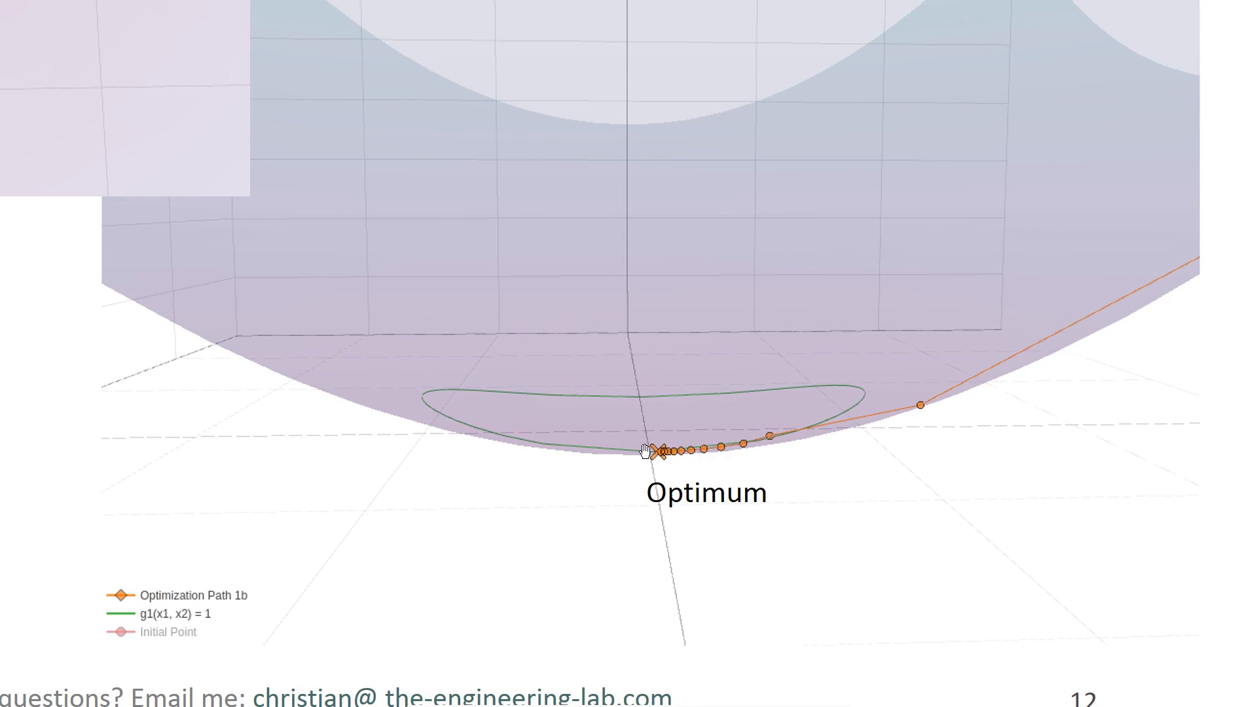
mouse_move(641, 466)
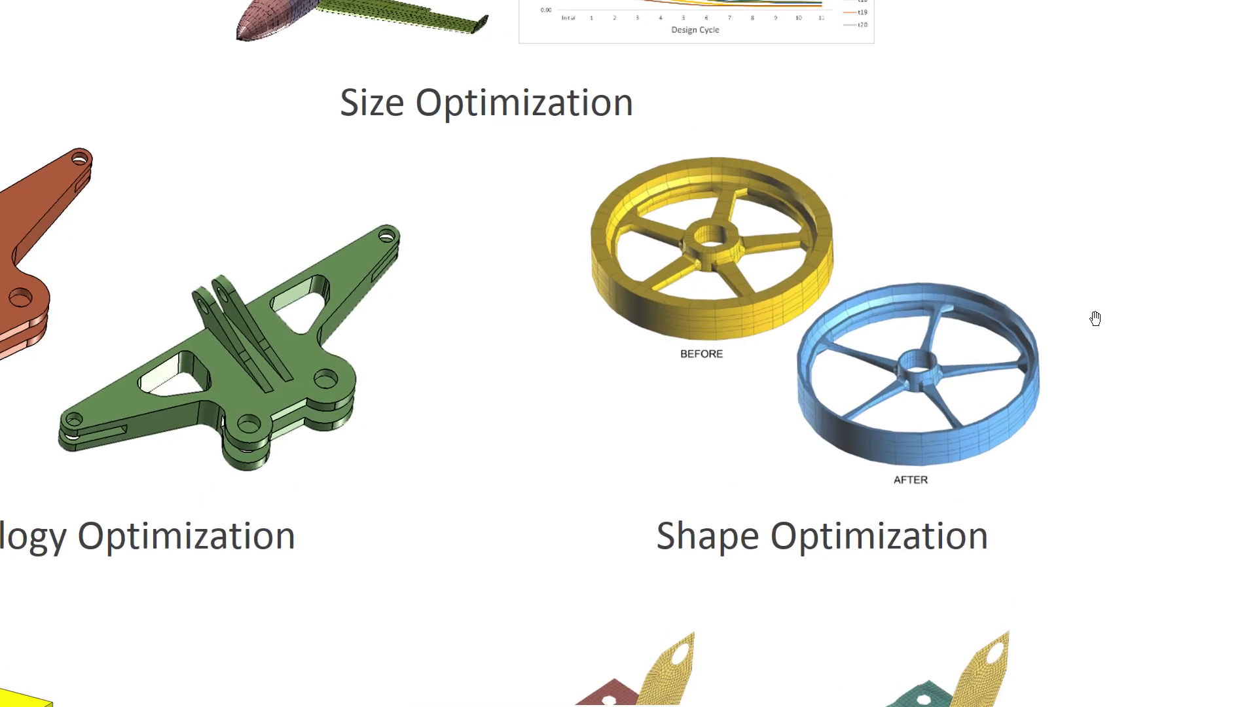
mouse_move(848, 311)
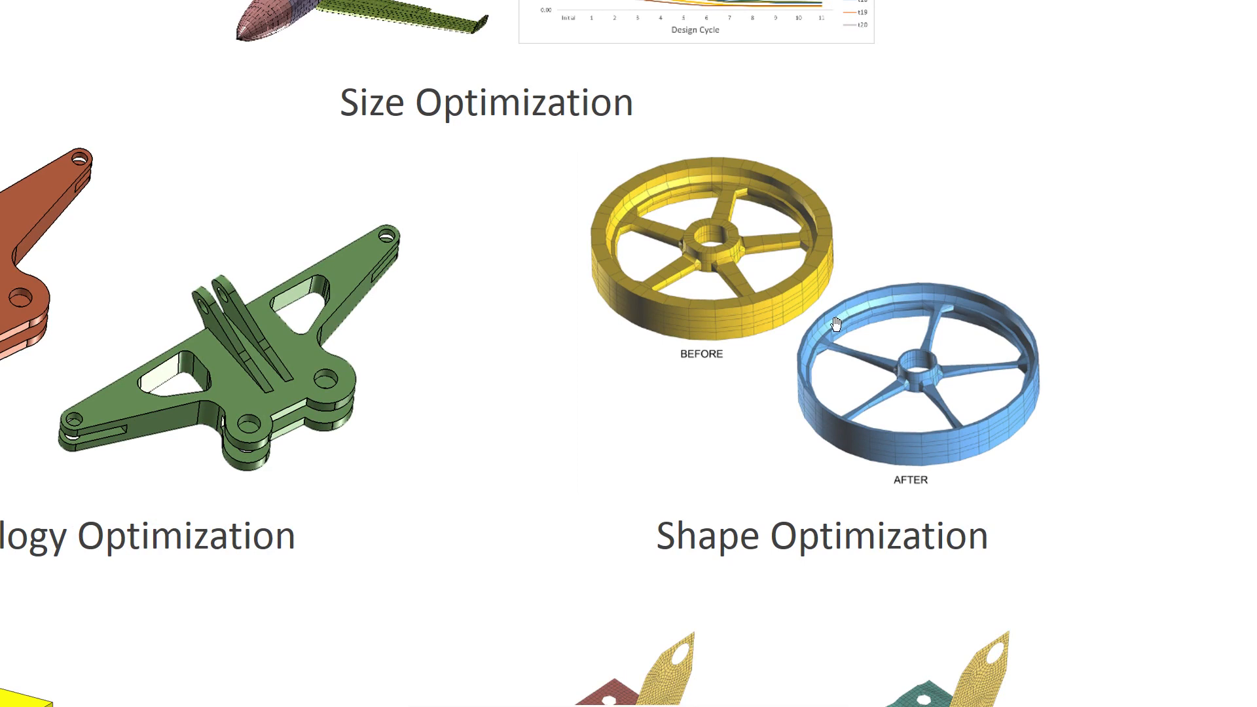
mouse_move(437, 461)
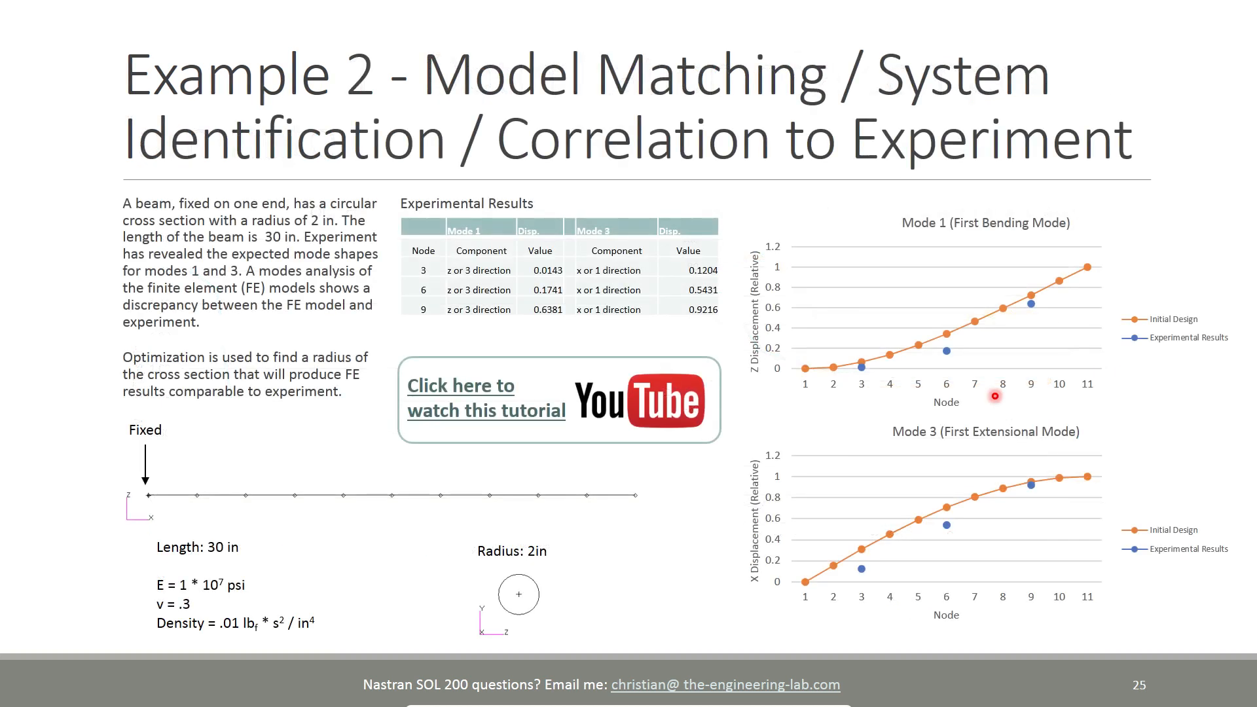
mouse_move(836, 345)
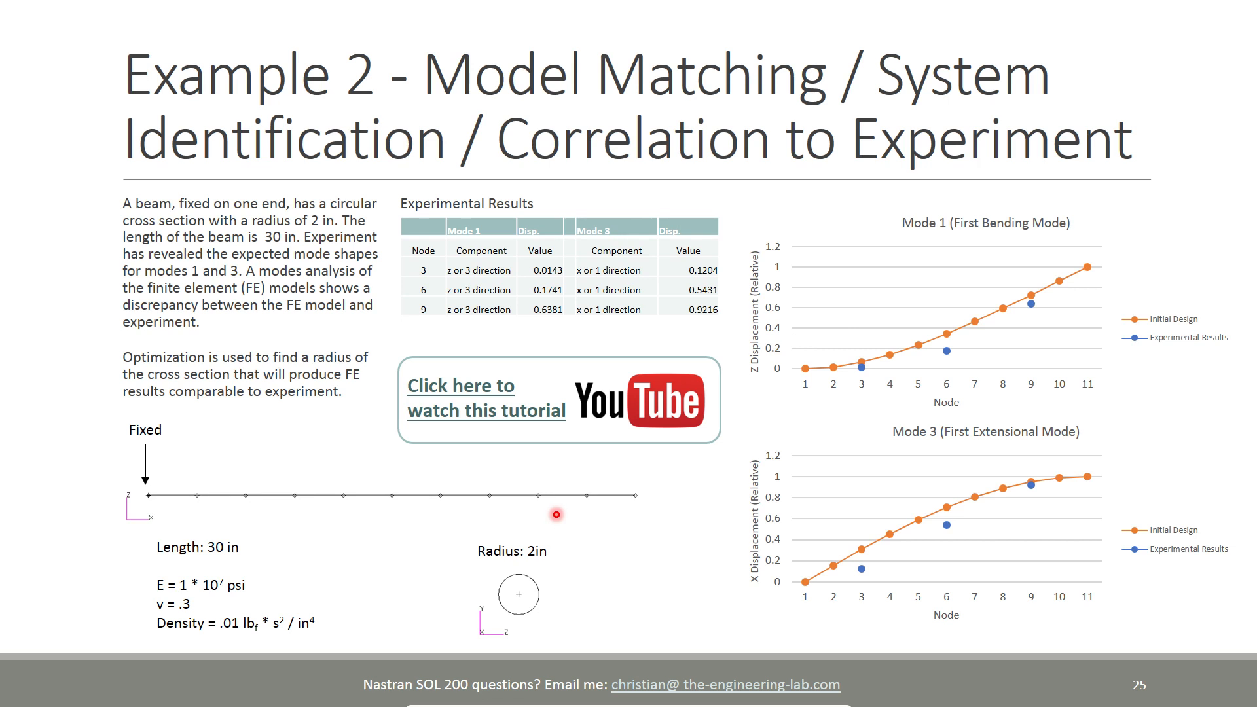
mouse_move(550, 507)
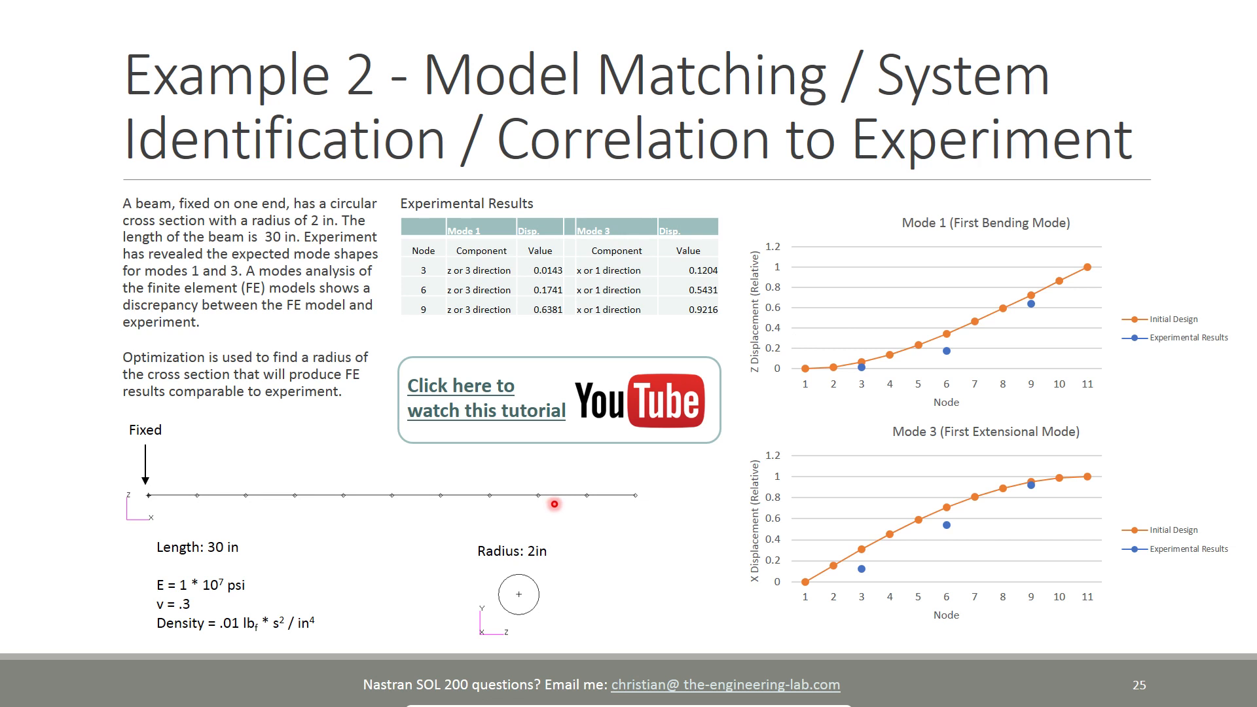
mouse_move(1068, 280)
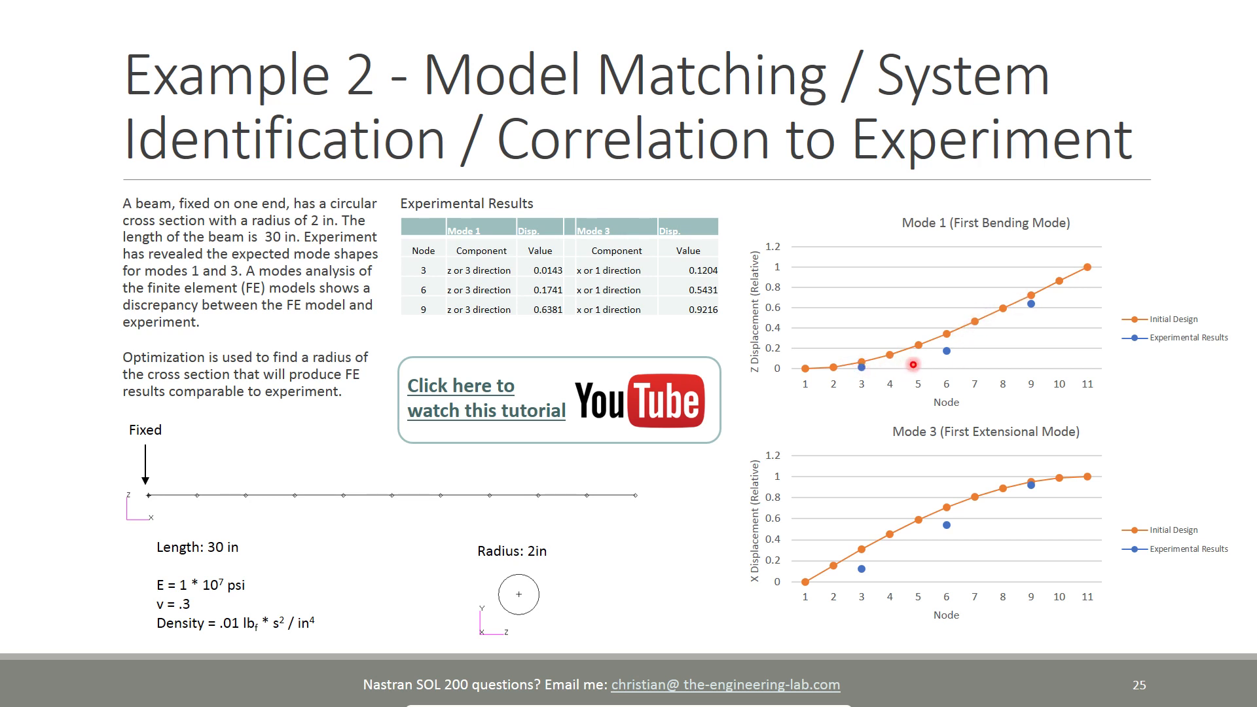
mouse_move(939, 372)
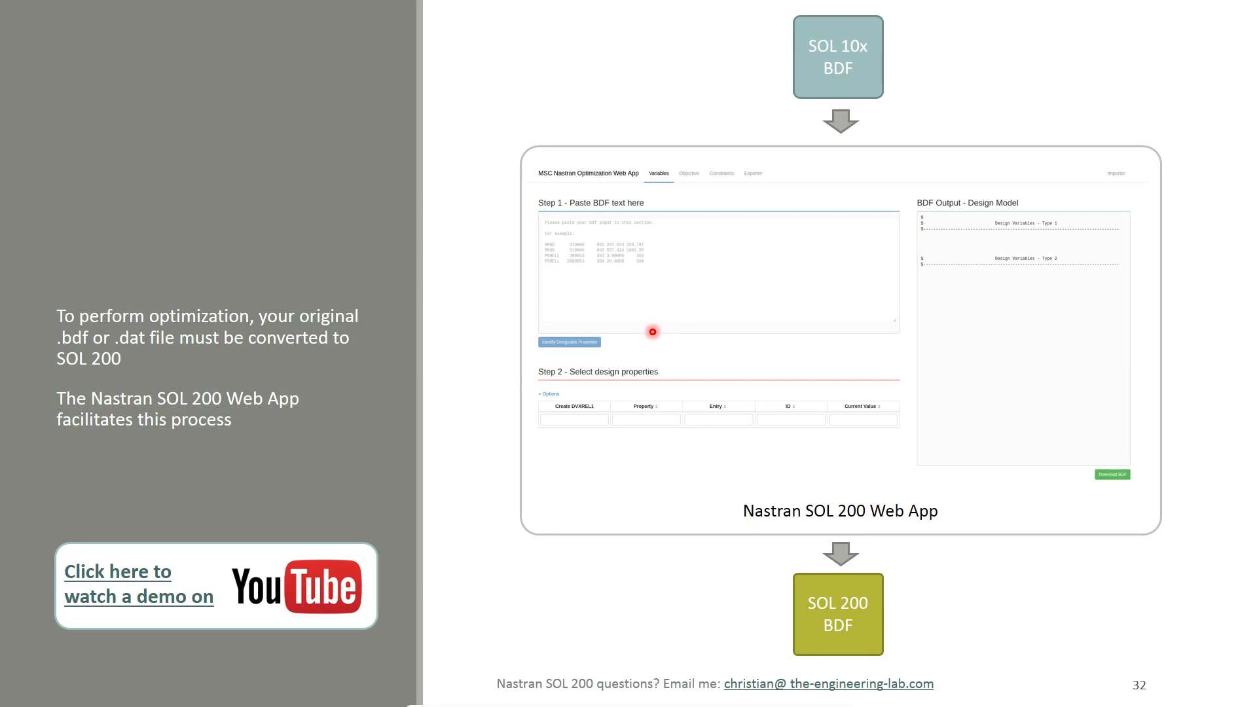
mouse_move(759, 358)
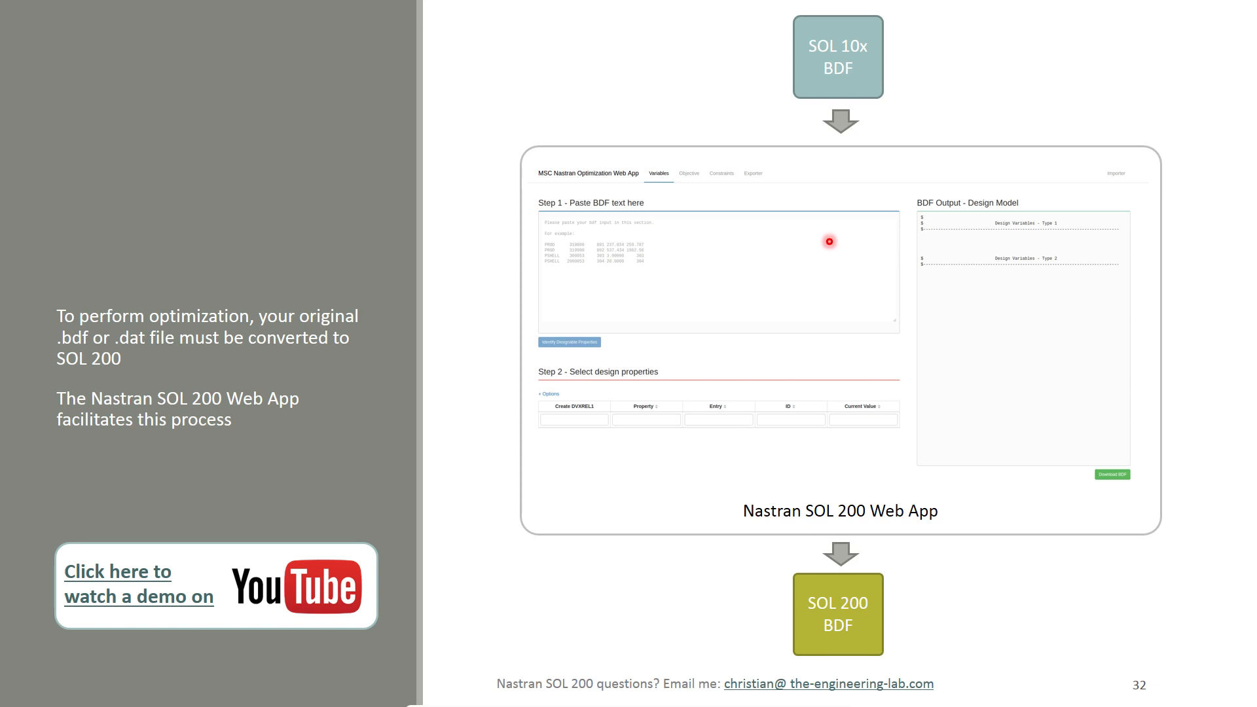
mouse_move(824, 243)
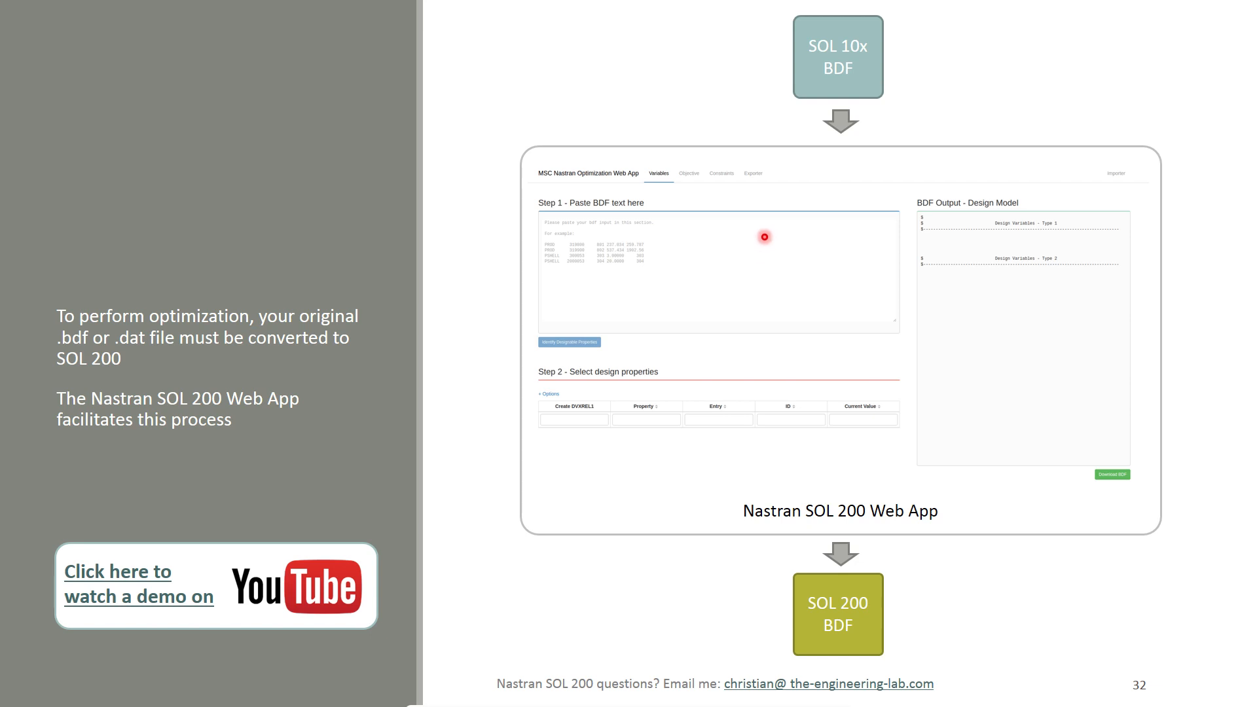
mouse_move(752, 249)
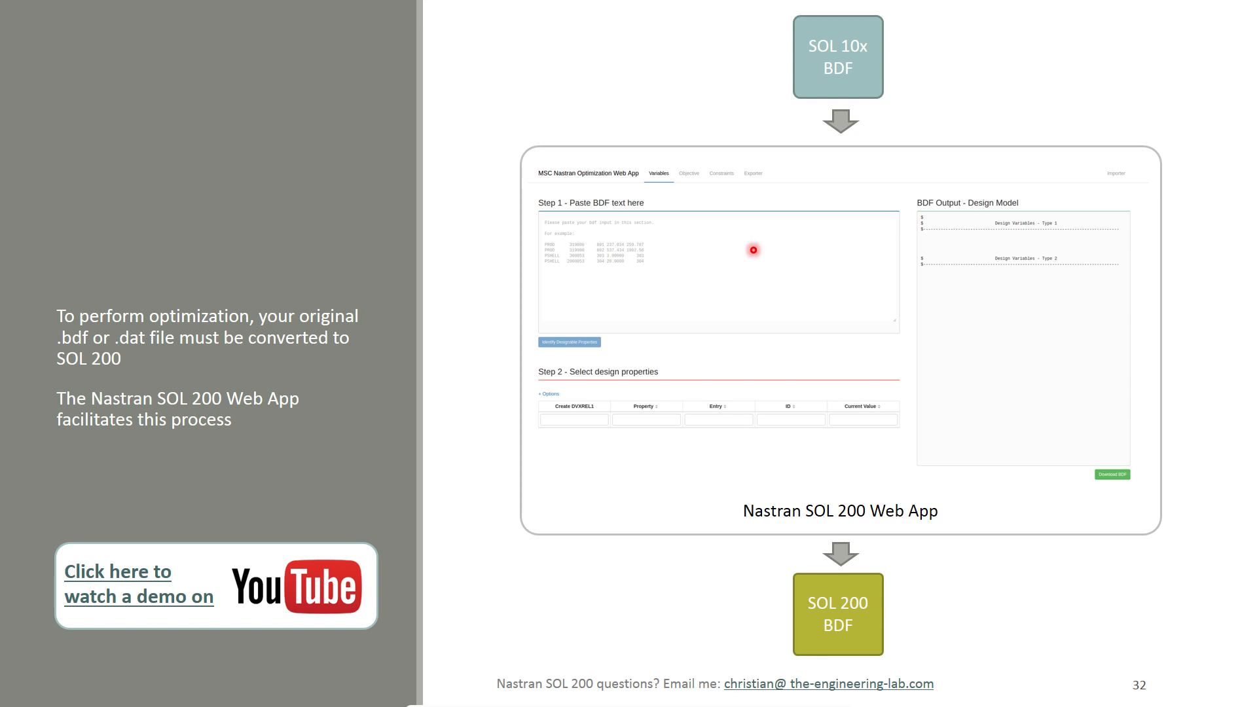
mouse_move(744, 258)
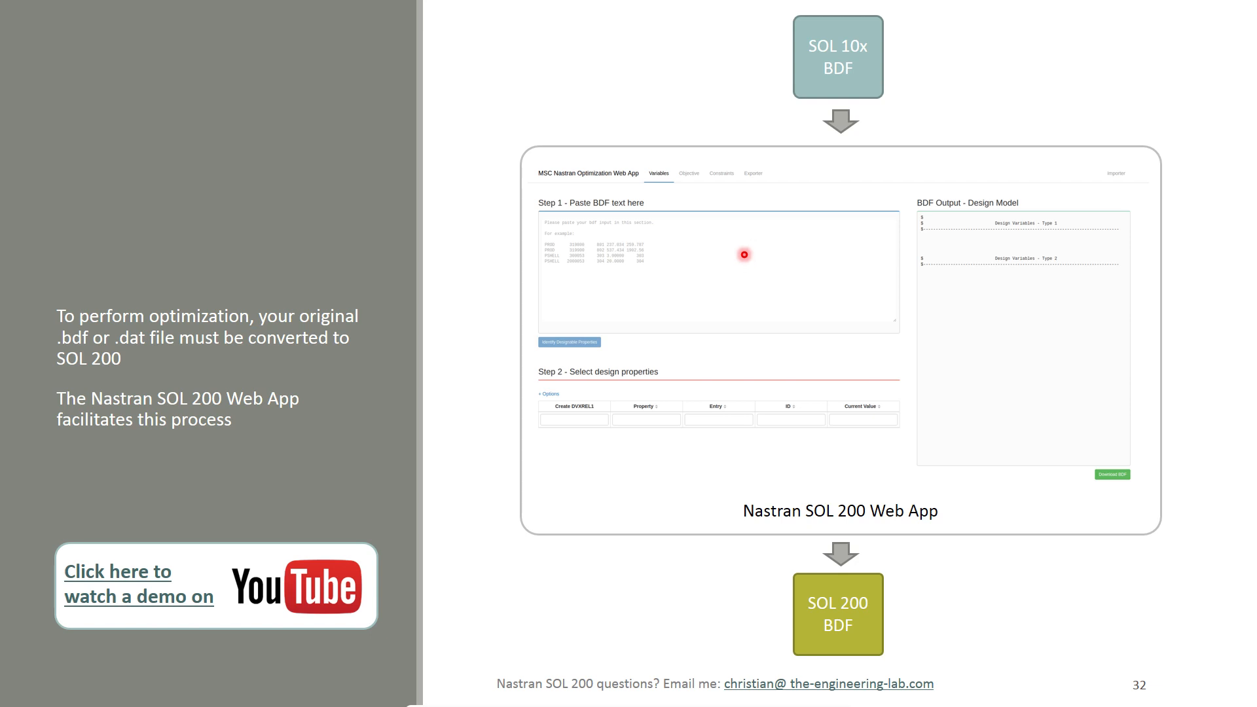
mouse_move(740, 257)
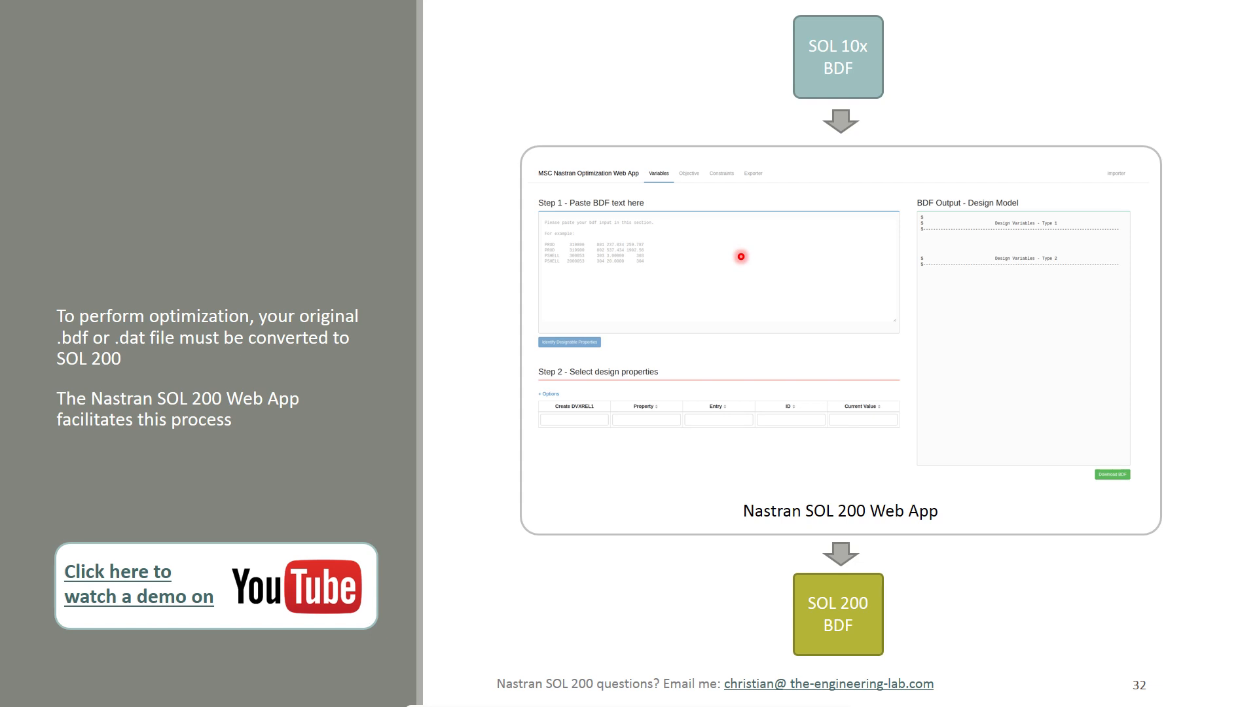
mouse_move(731, 264)
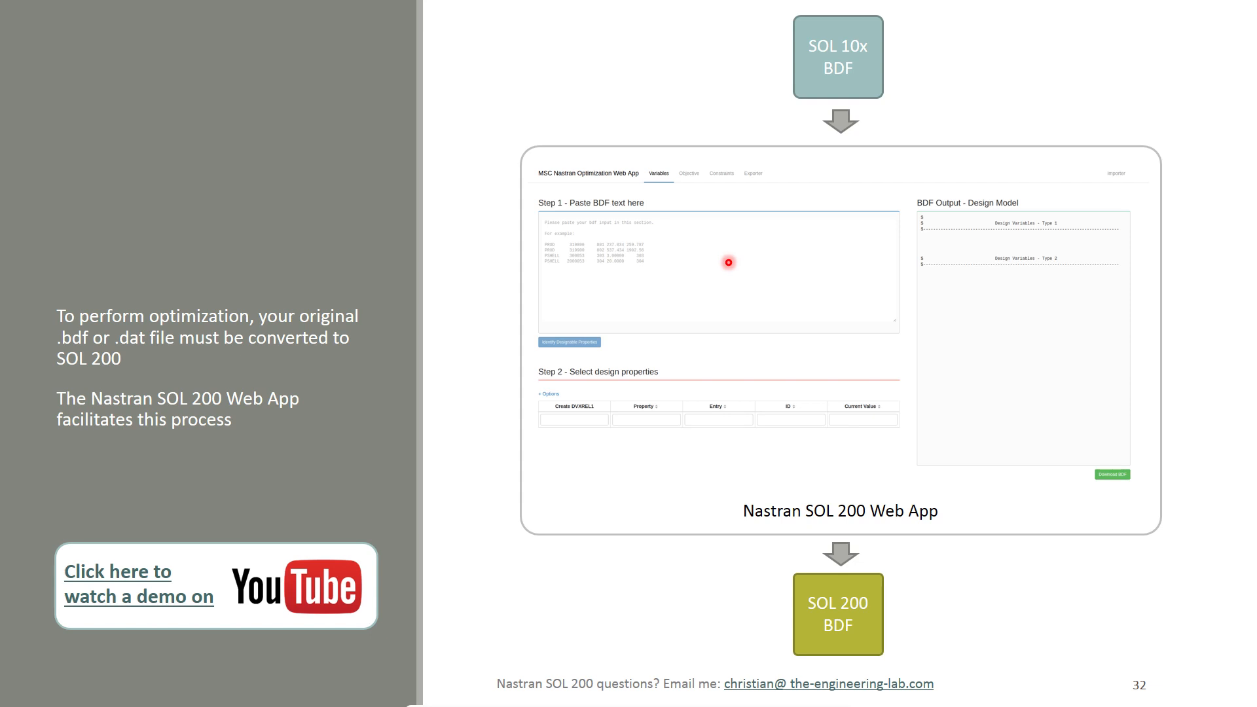
mouse_move(713, 270)
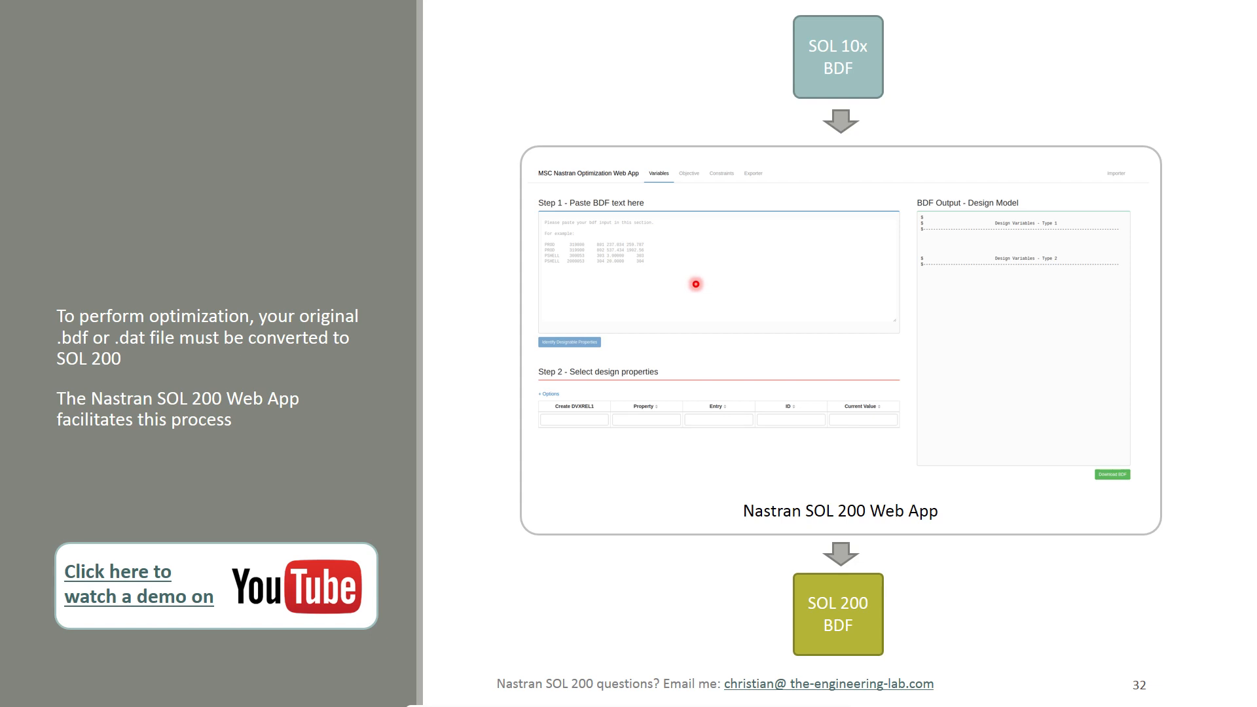
mouse_move(696, 278)
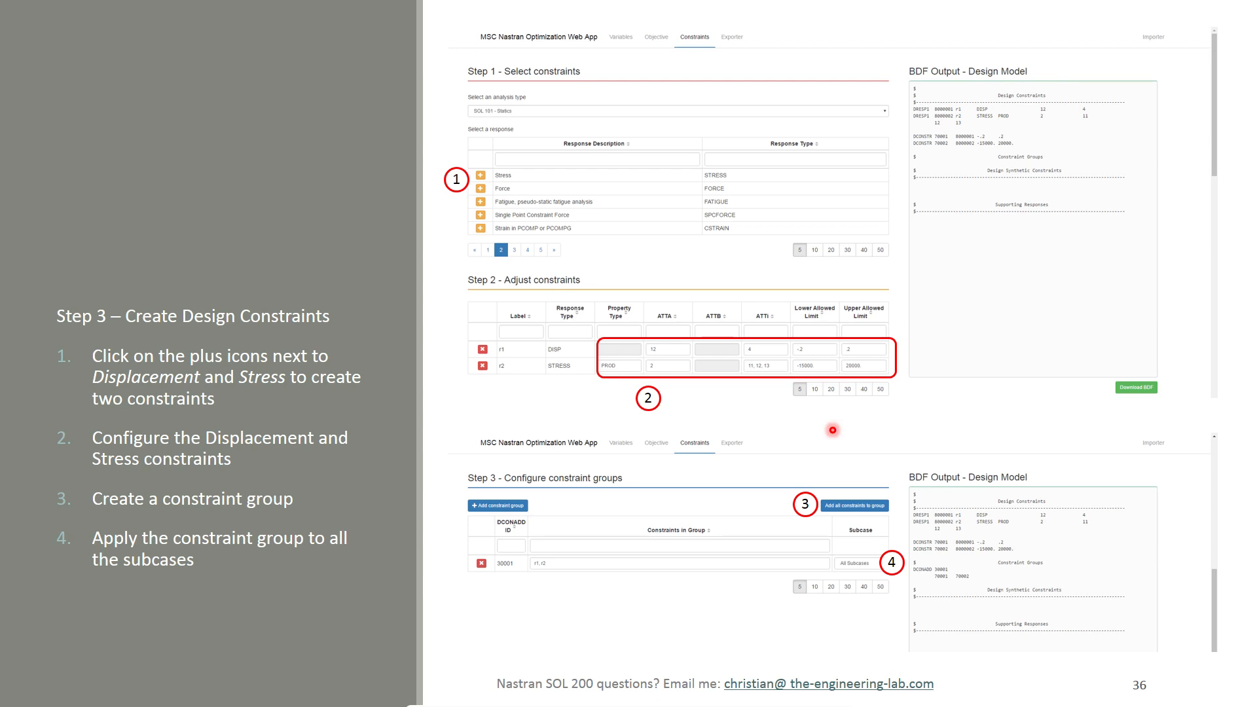
- Advance past the Step 3 design-constraints slide to the next slide
key(Right)
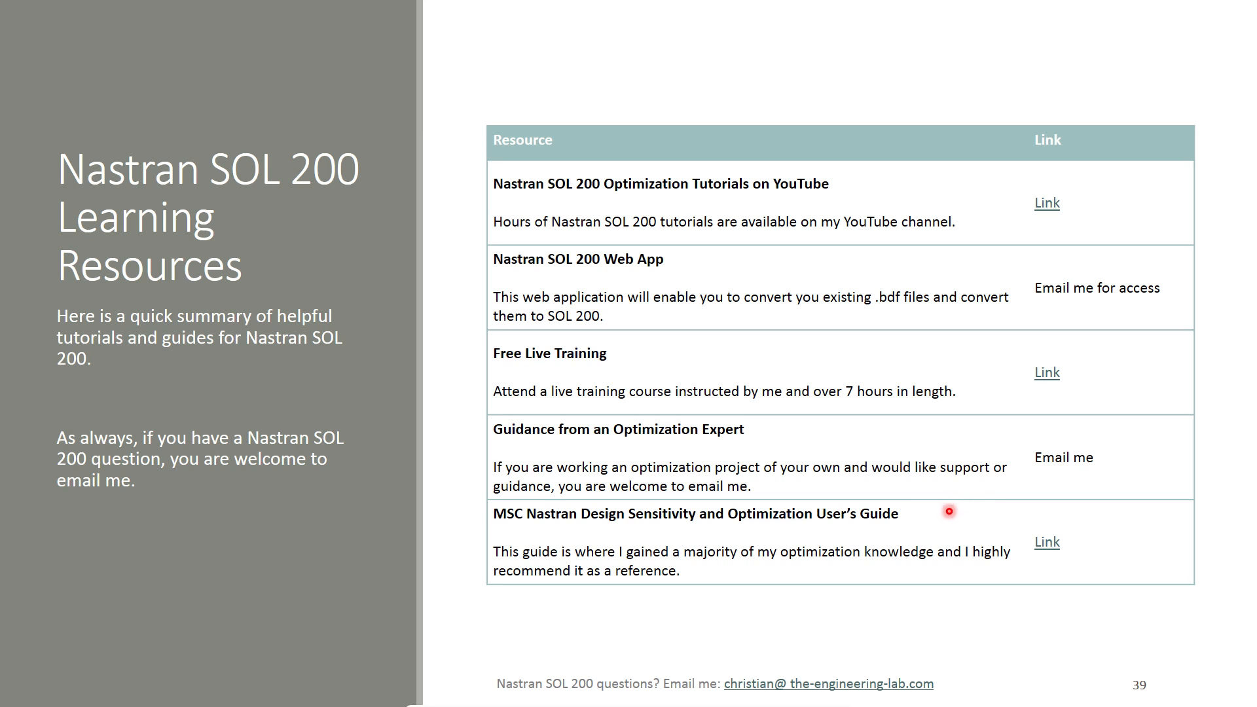
mouse_move(943, 514)
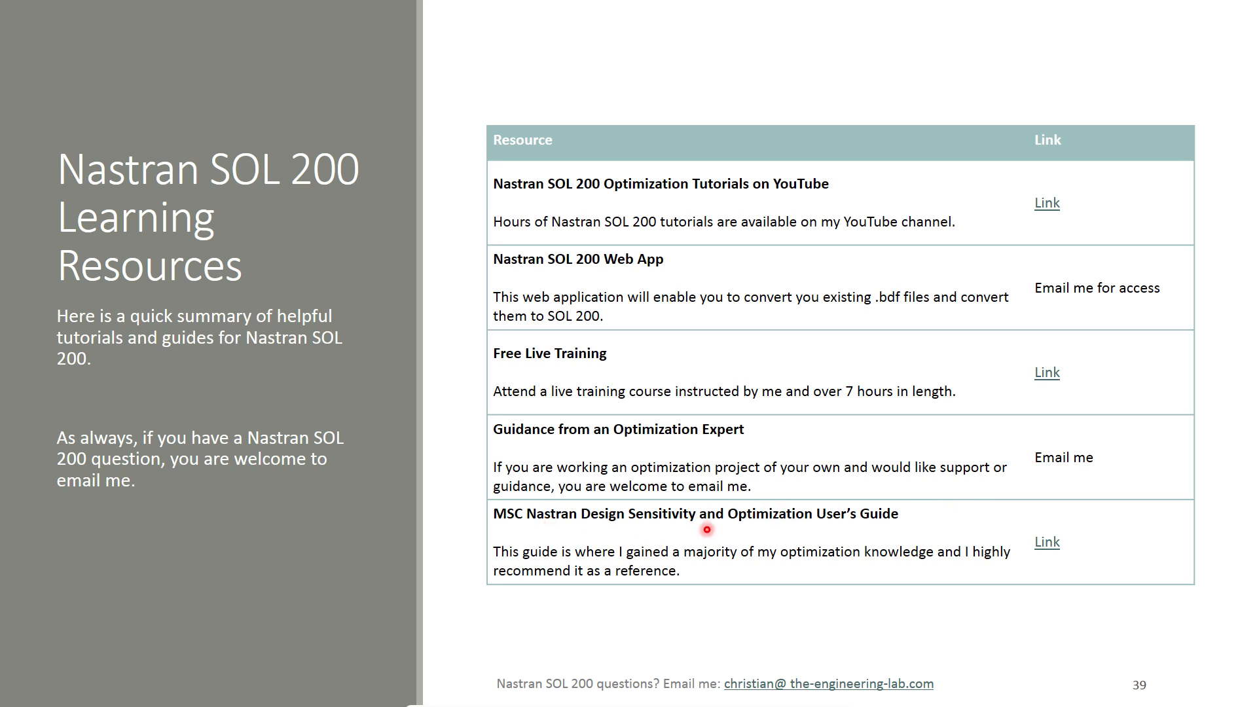
mouse_move(1050, 548)
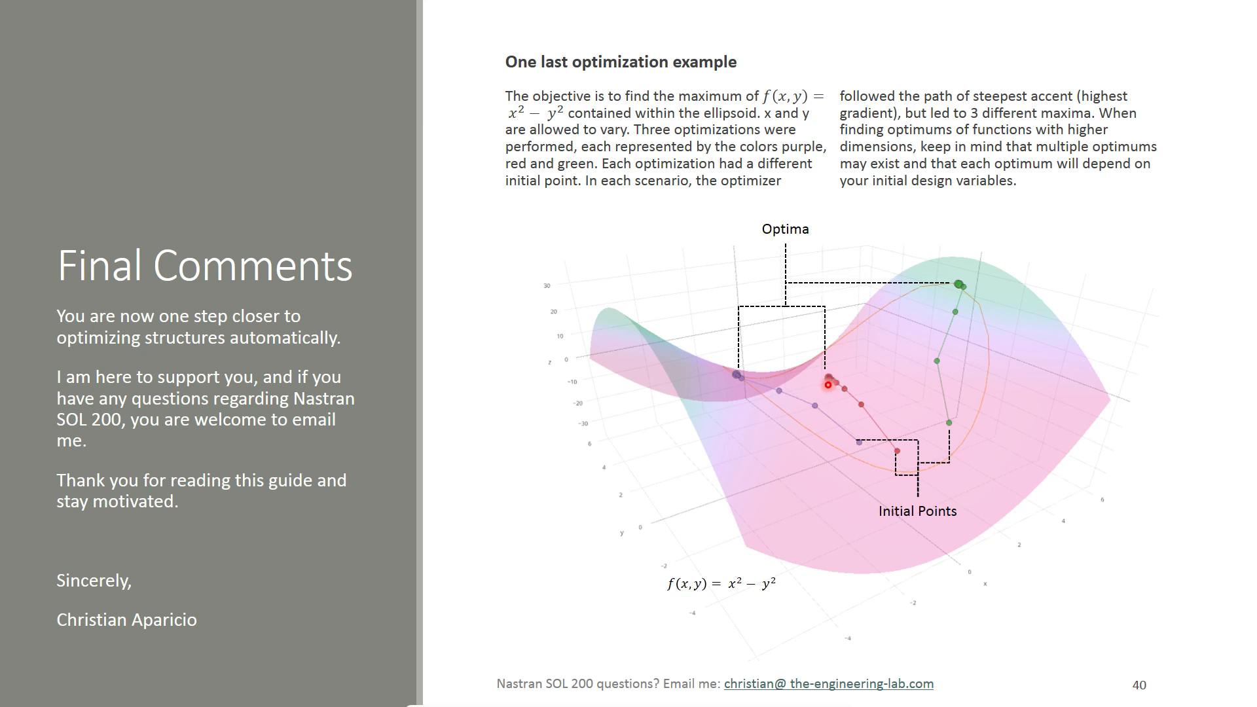
- Move on past the Final Comments slide with the three-optima saddle example
key(Right)
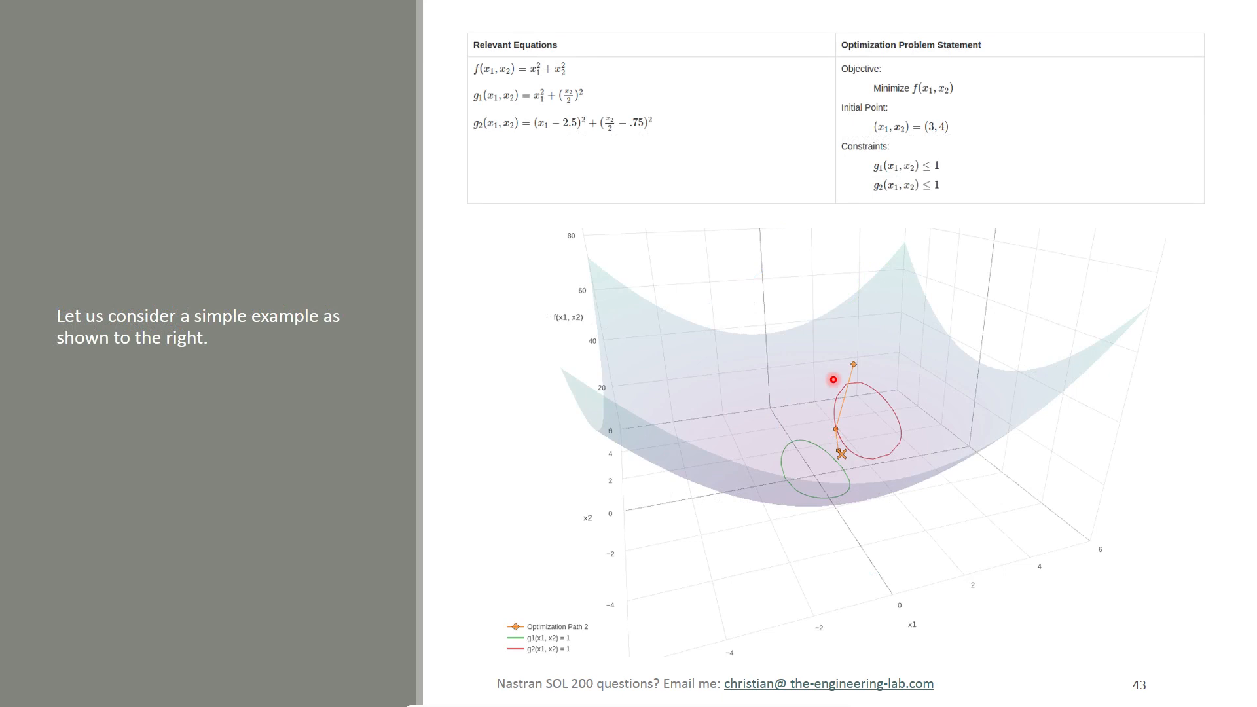
mouse_move(817, 221)
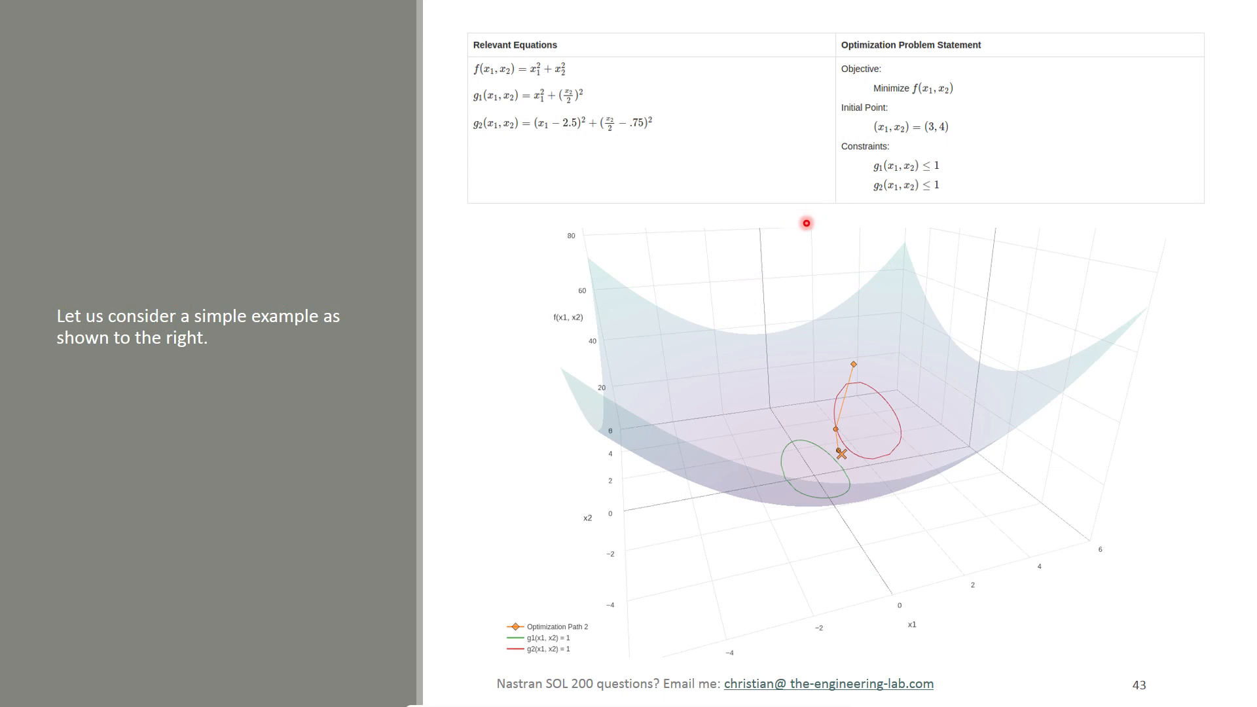
mouse_move(503, 69)
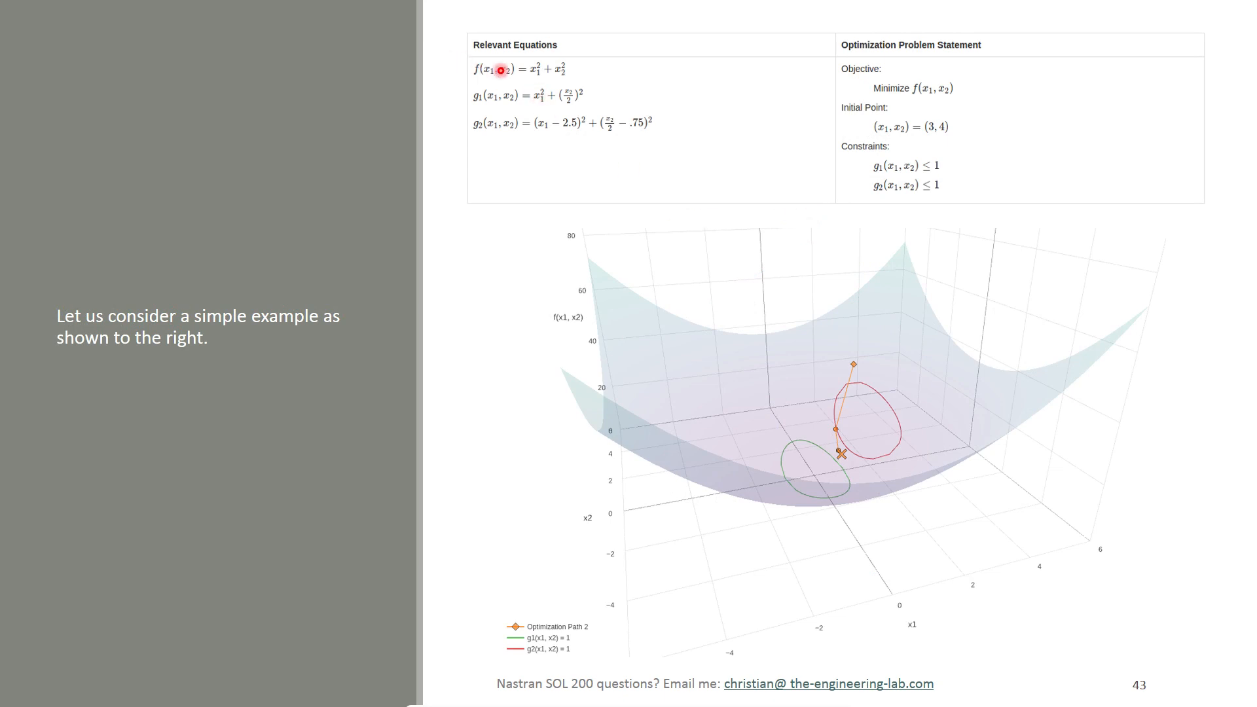
mouse_move(540, 160)
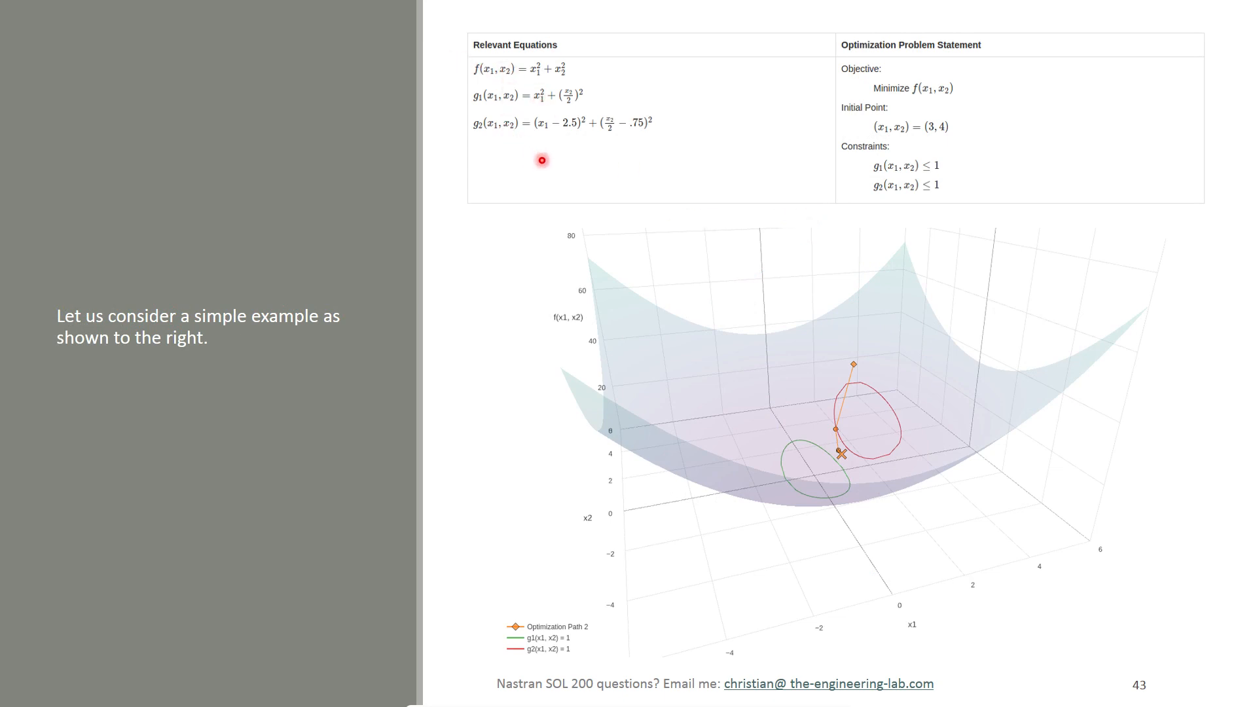
- Advance through slide 44's hand-computed partial derivatives to the end-of-show screen
key(Right)
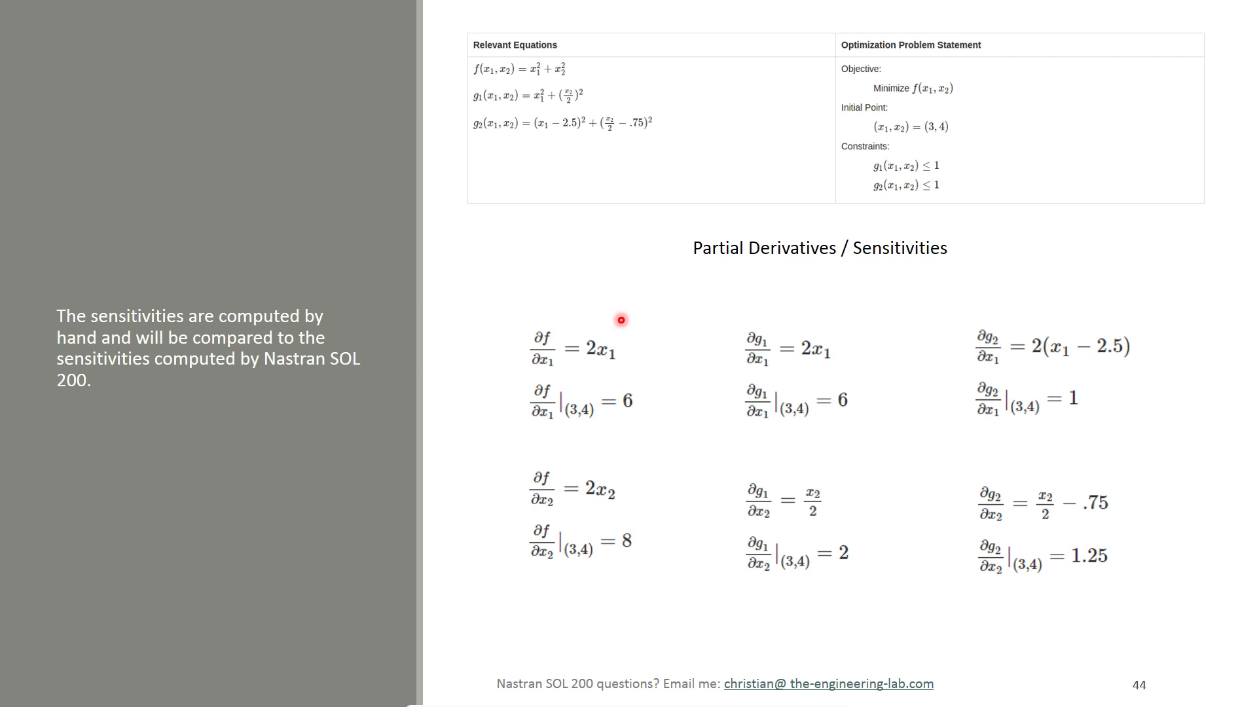
mouse_move(621, 319)
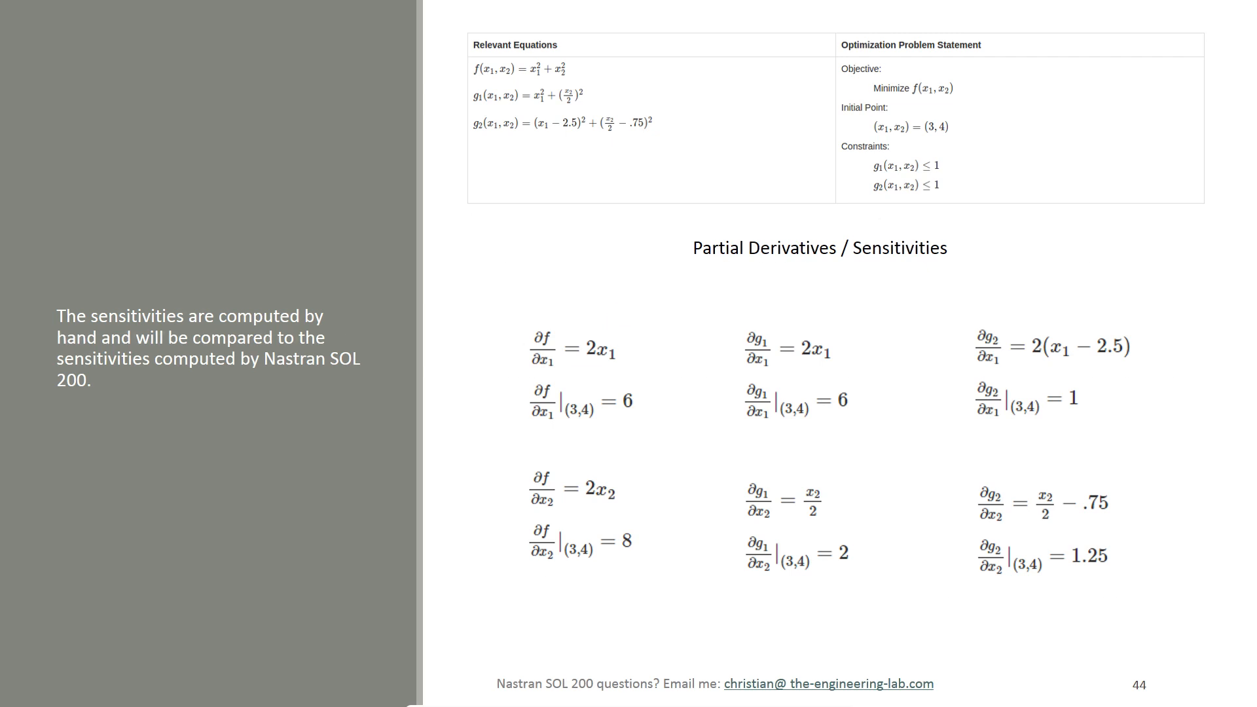
key(Right)
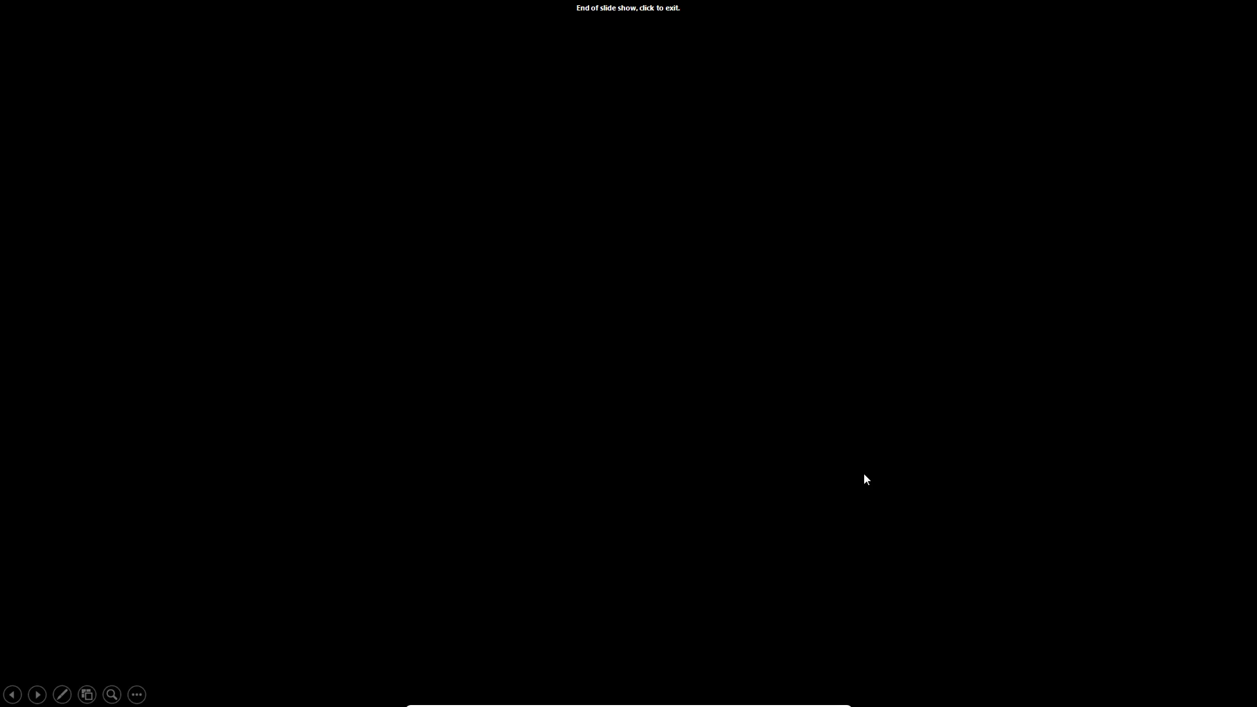
mouse_move(851, 476)
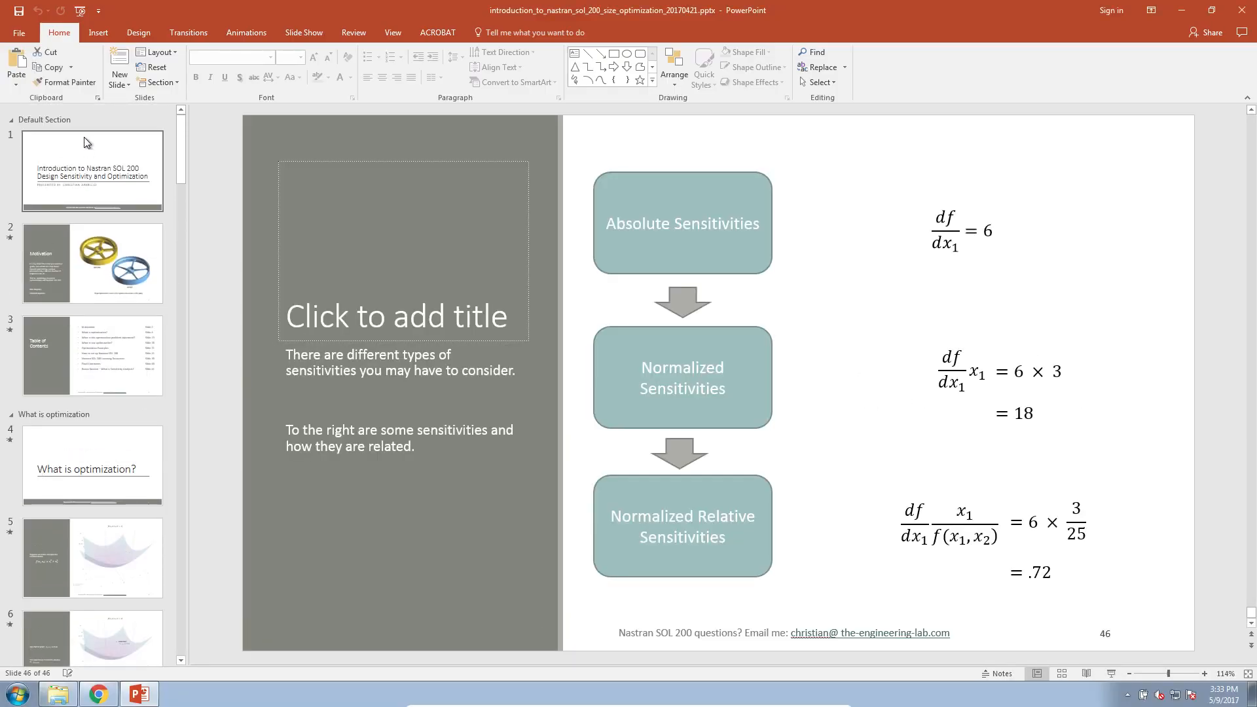
- Show slide 1, the title slide, in PowerPoint's normal editing view
click(92, 171)
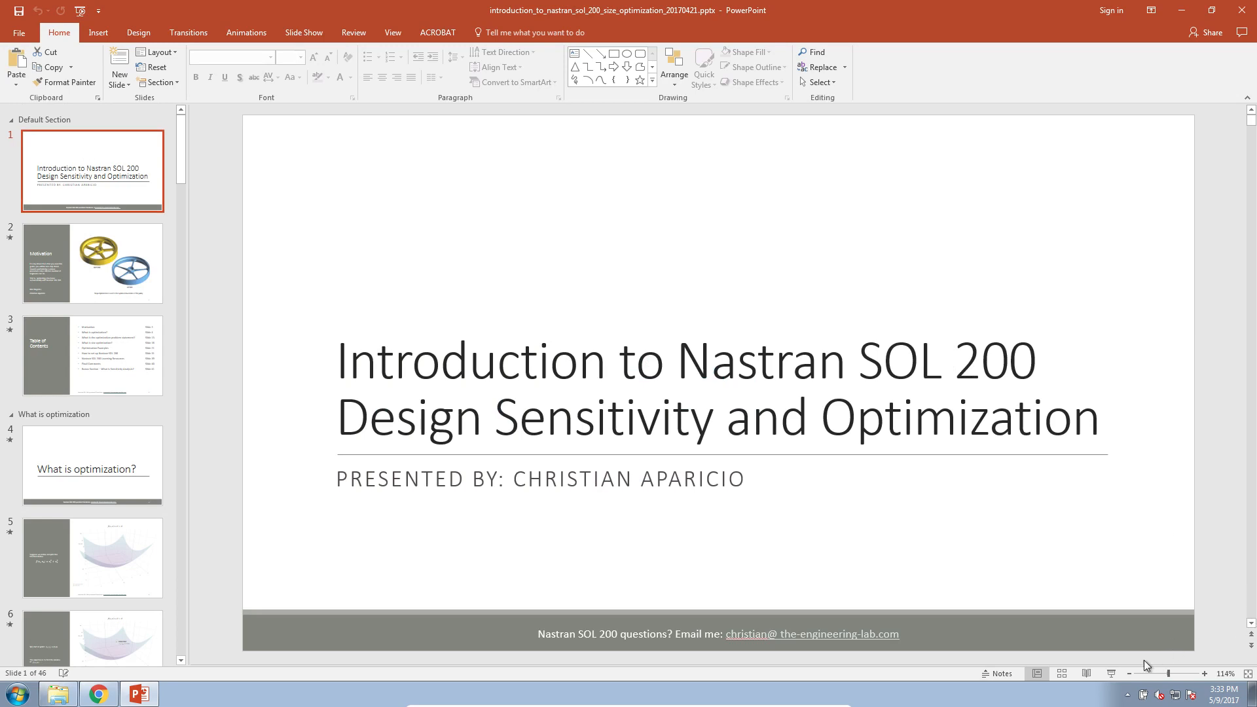